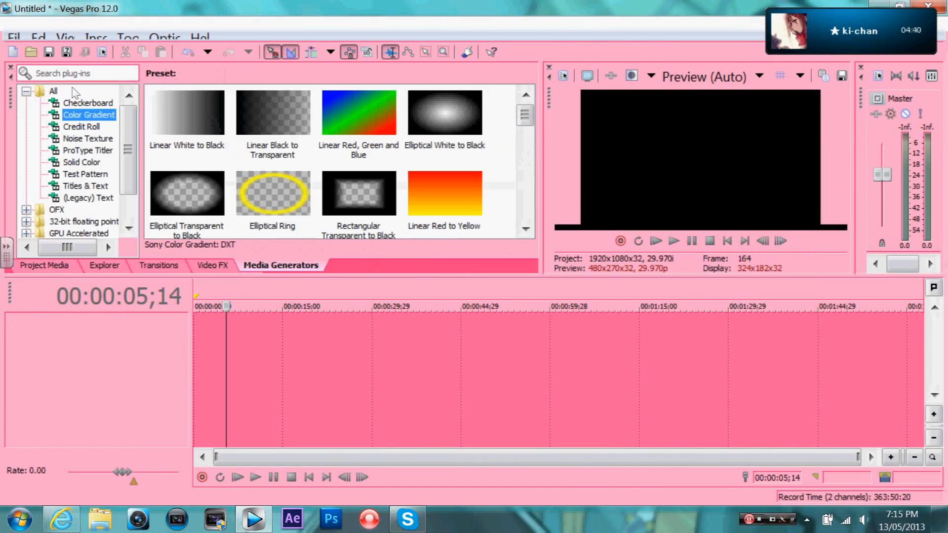
Step: Generate a Color Gradient background clip to sit under the anime clips
double_click(444, 113)
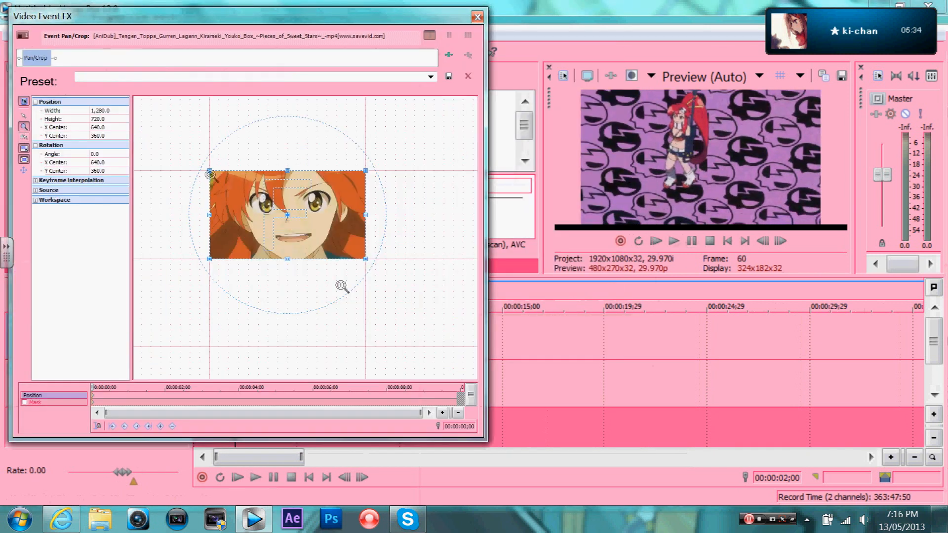
Step: Drag a clip upward so the anime, purple and gradient clips stack on tracks 1–3
left_click_drag(287, 174, 288, 140)
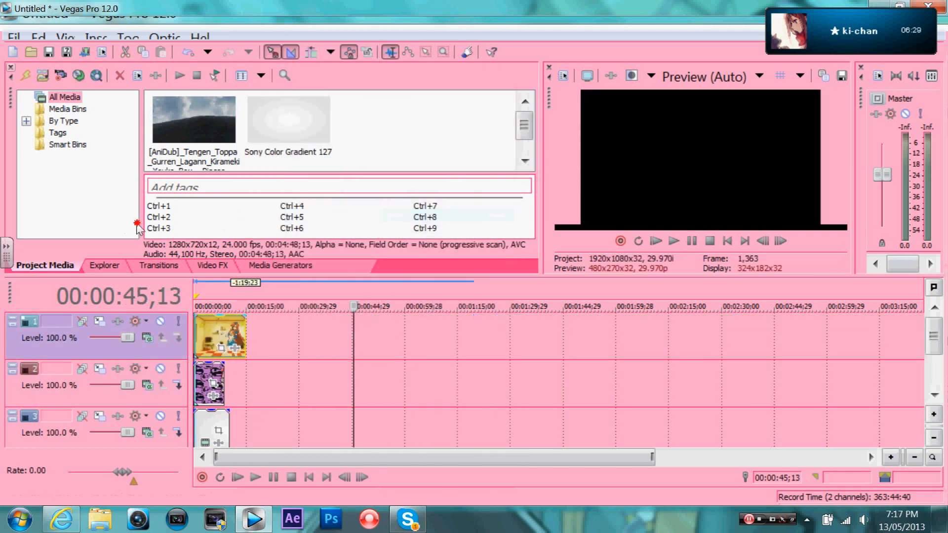
Step: Draft 'xD LOL does your mum know i'm v' in Skype, then switch contacts
left_click(406, 519)
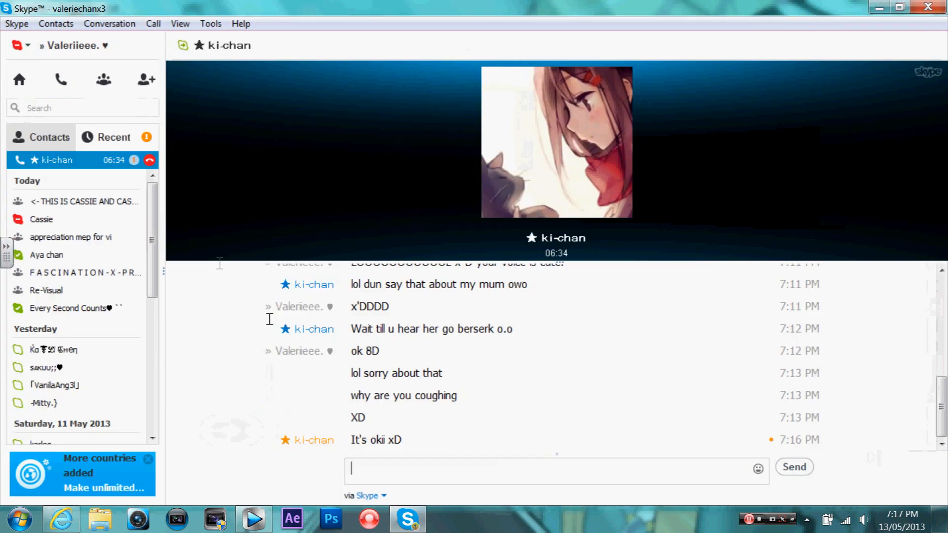
type("xD LOL")
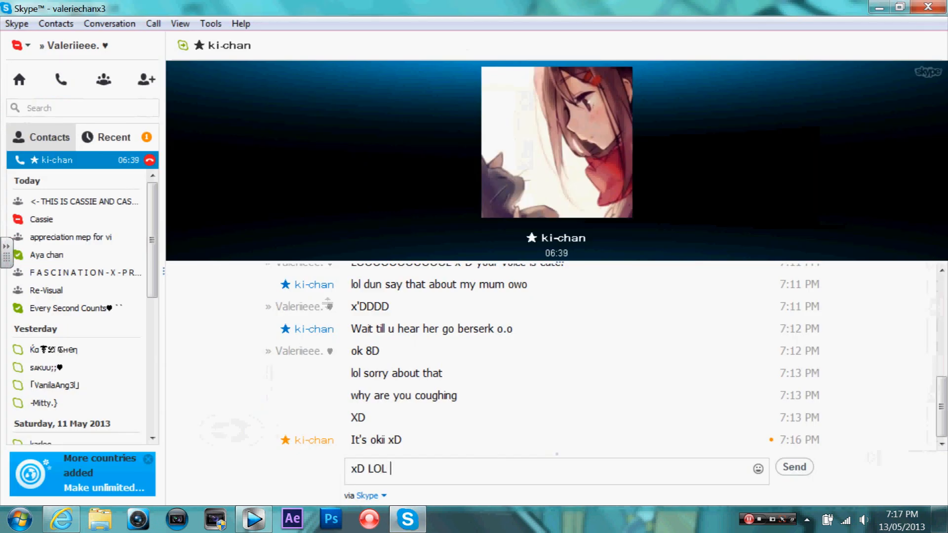
type("does your mum")
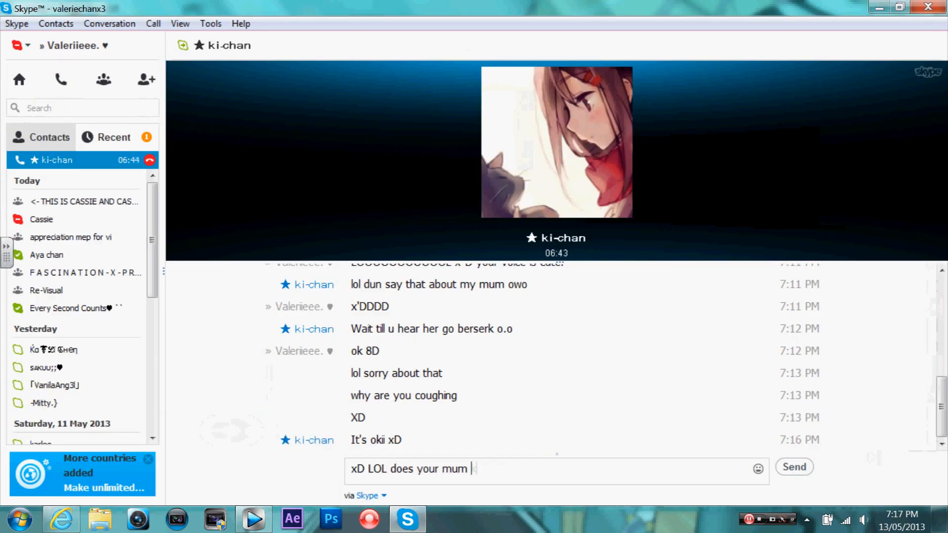
type("know i'm")
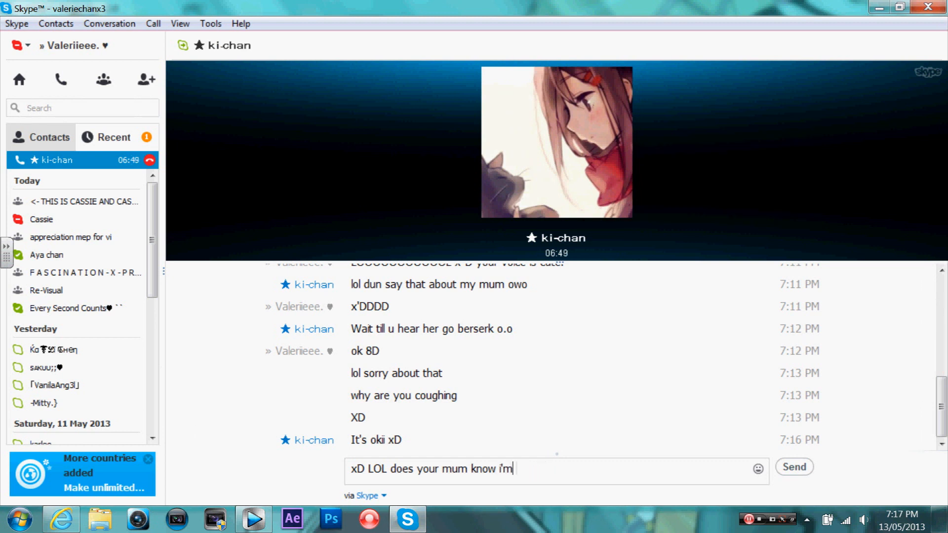
type("v")
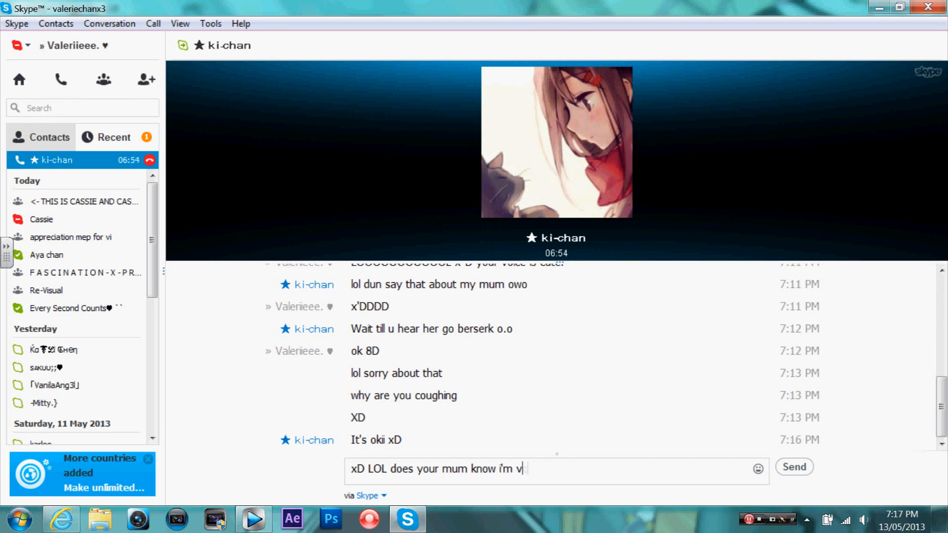
left_click(42, 219)
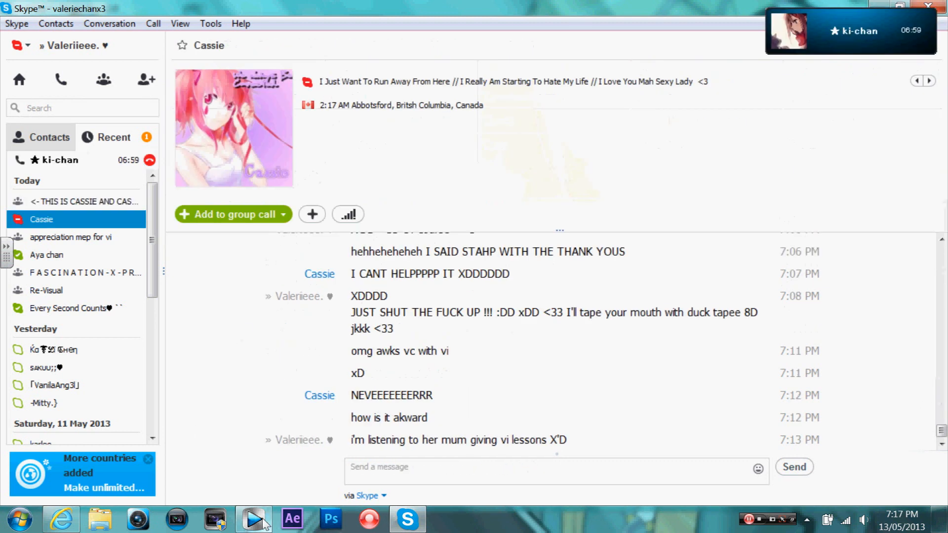
Step: Back in Vegas, tilt the purple clip about 6 degrees and shift its framing sideways
left_click(251, 519)
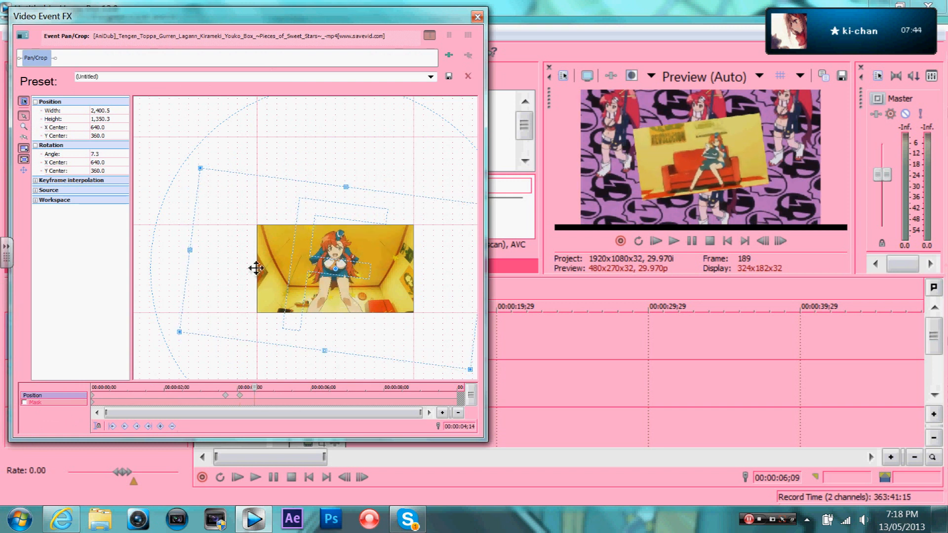
right_click(253, 395)
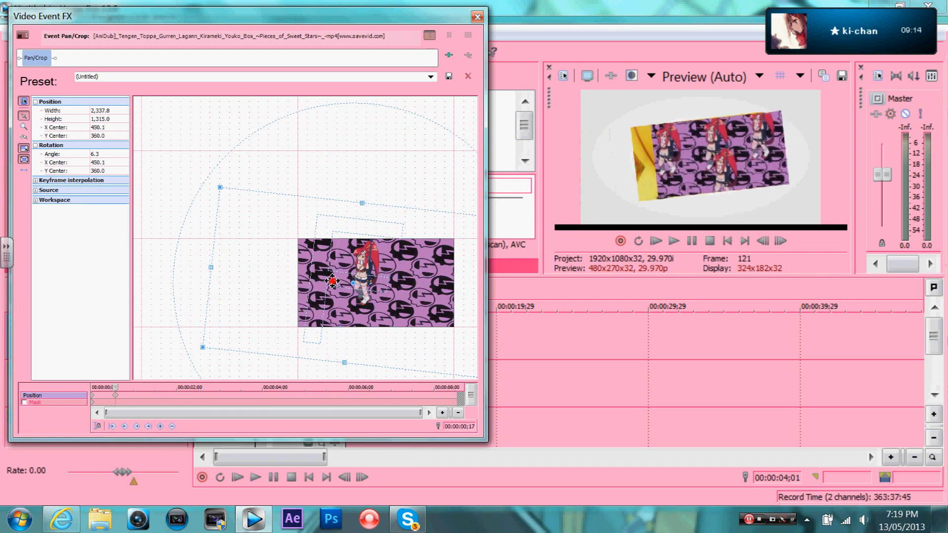
left_click_drag(332, 280, 287, 290)
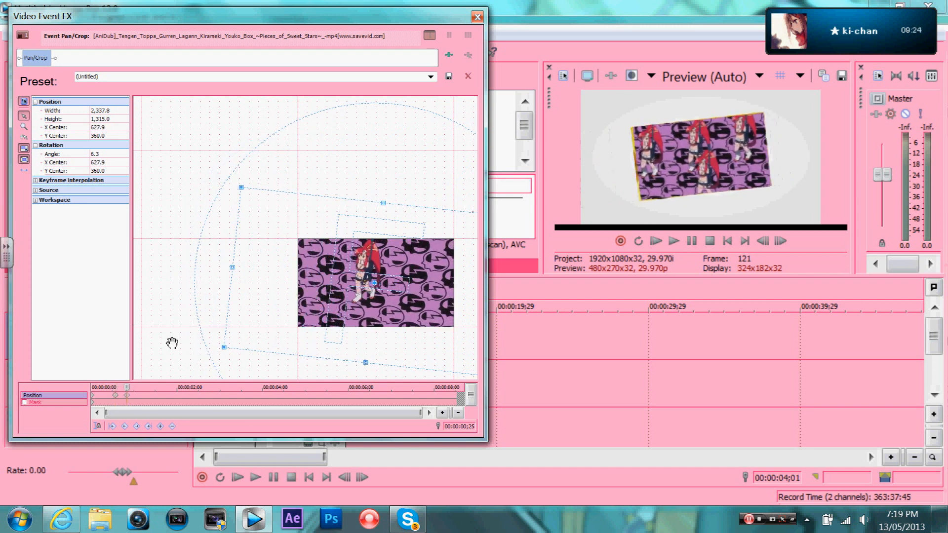
Step: Close Pan/Crop, preview playback, and move the purple clip to end at 00:00:10;00
left_click(477, 16)
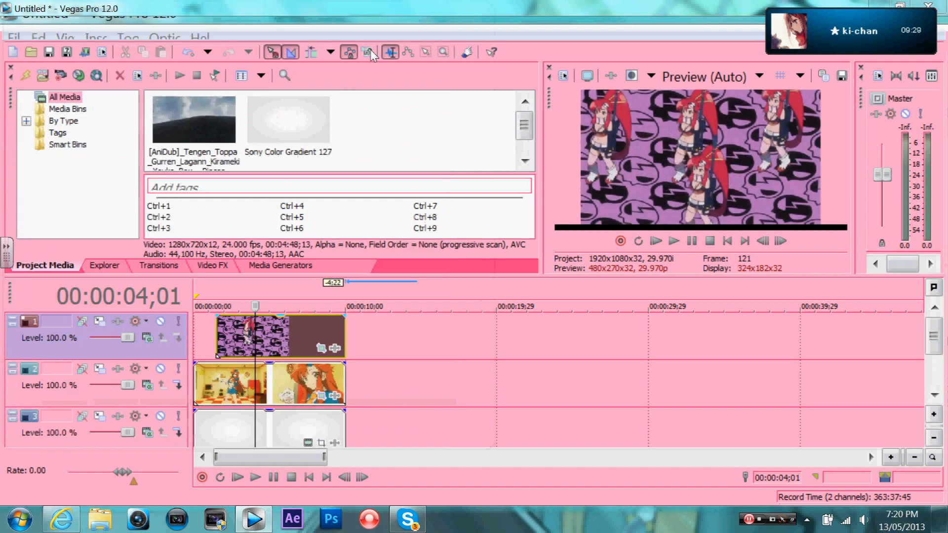
left_click(673, 240)
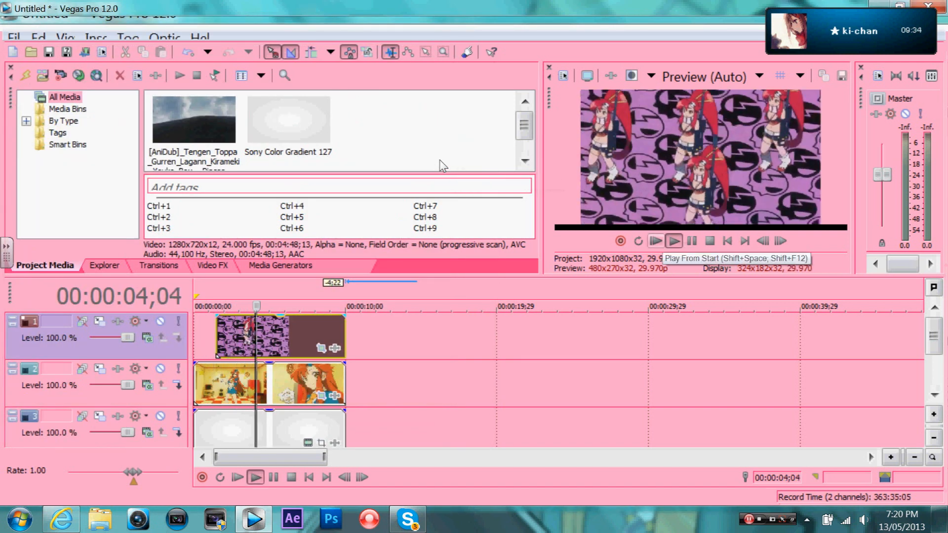
left_click(673, 239)
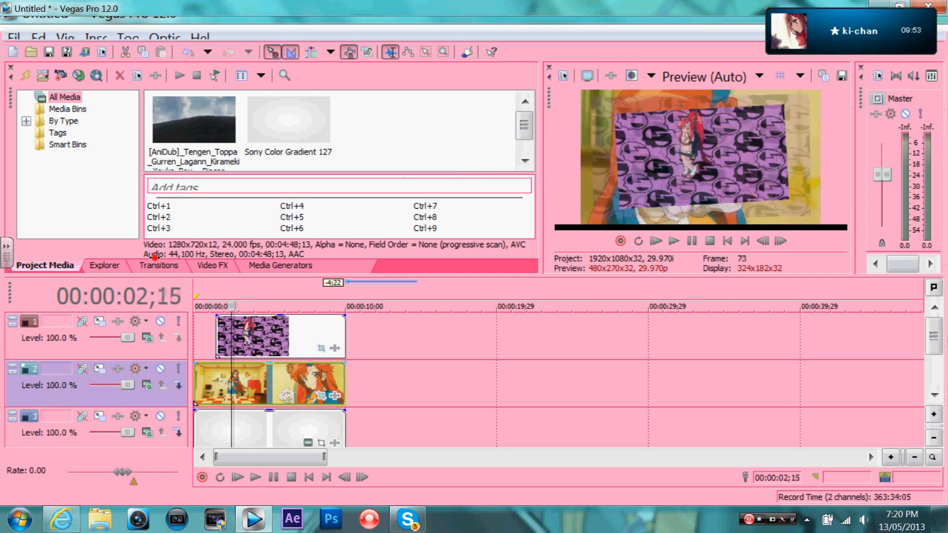
left_click_drag(254, 337, 393, 336)
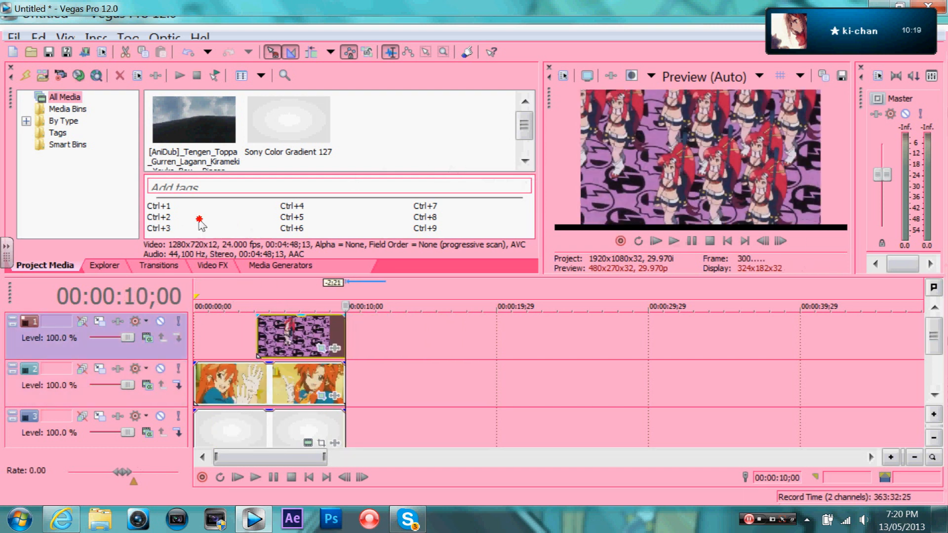
Step: Give the purple clip the Soft Moderate Contrast preset, close the FX window, and play
left_click(212, 265)
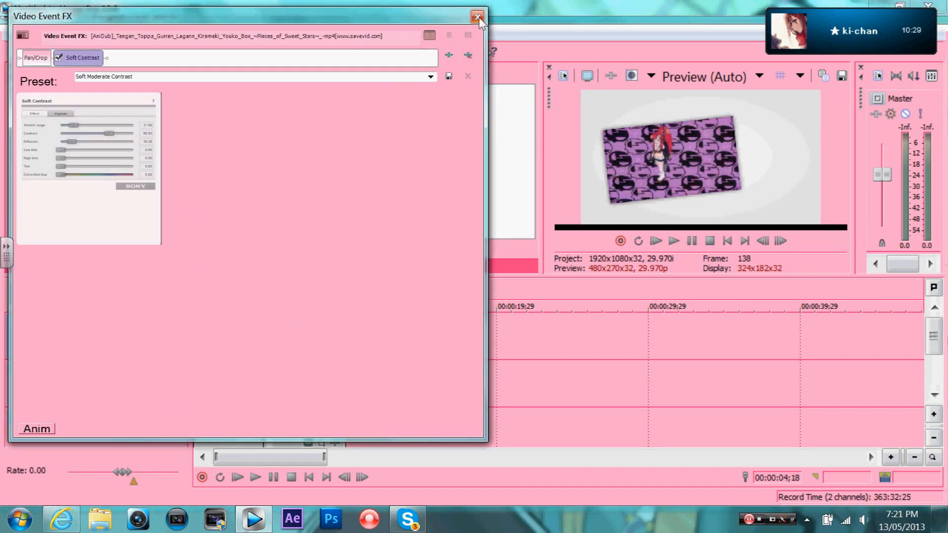
left_click(477, 16)
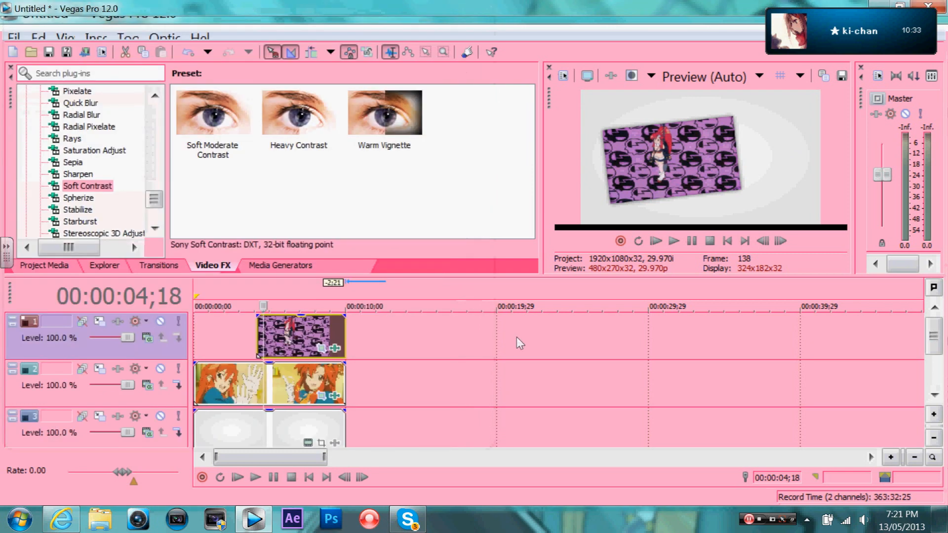
left_click(655, 240)
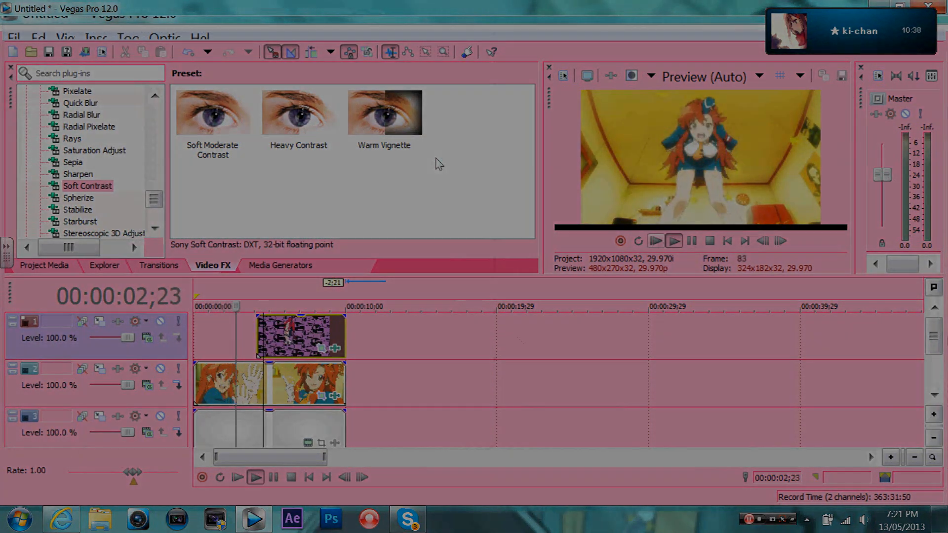